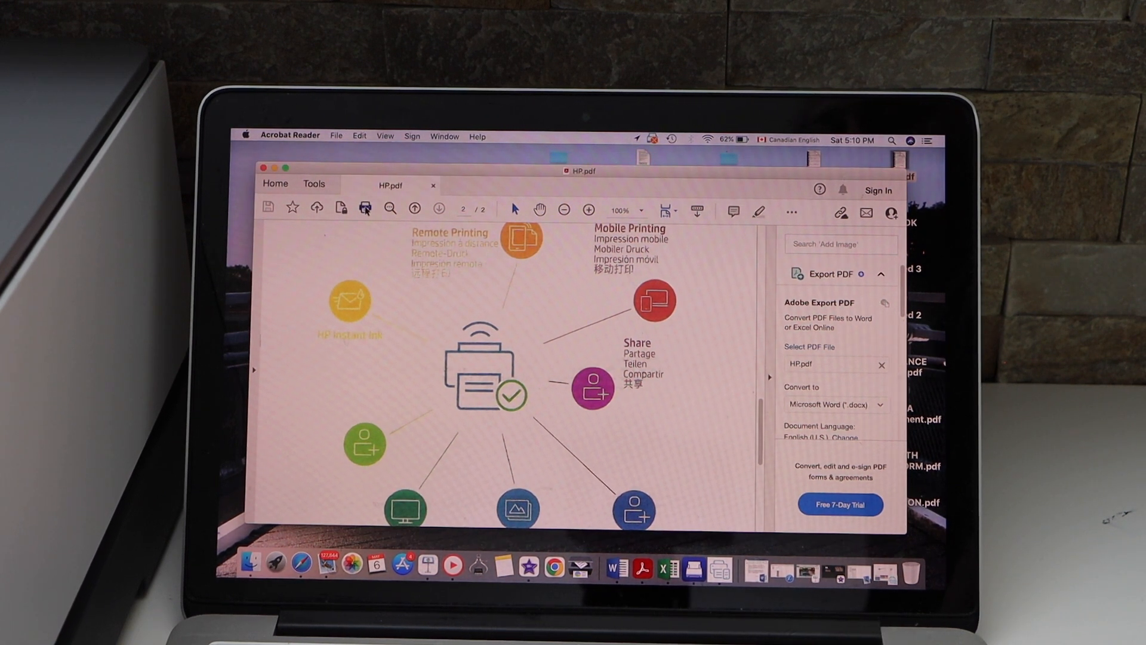
Step: Open the Print dialog for HP.pdf with HP Smart Tank 7000 selected
click(365, 208)
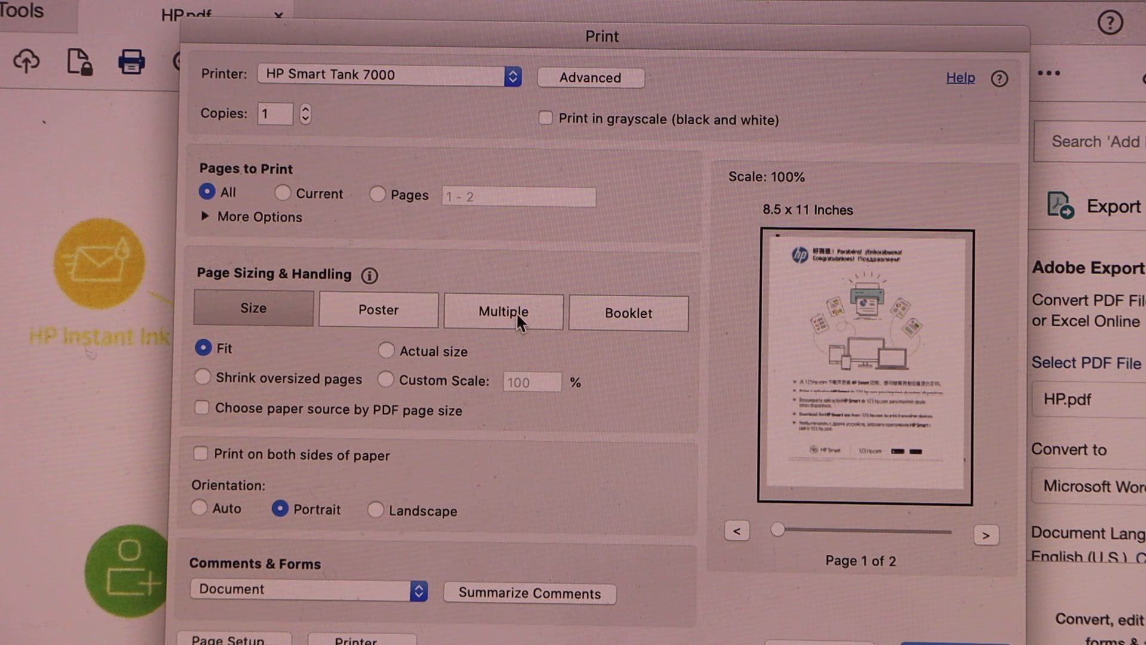
Step: Browse Booklet, return to Size, and choose Custom Scale at 100%
click(628, 311)
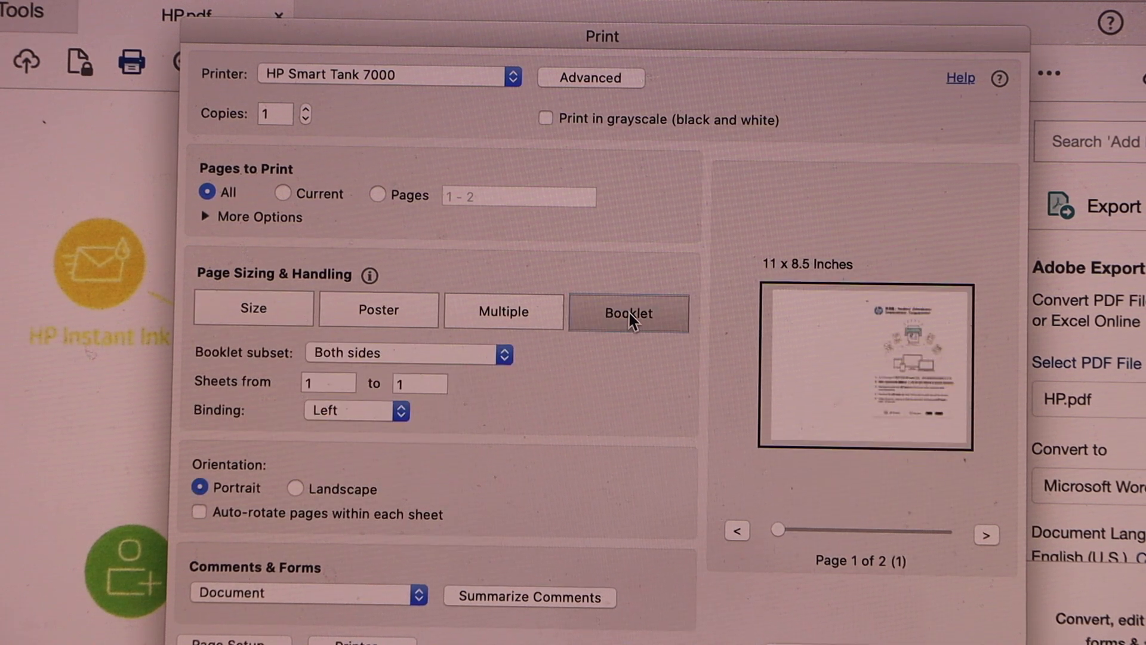
click(253, 308)
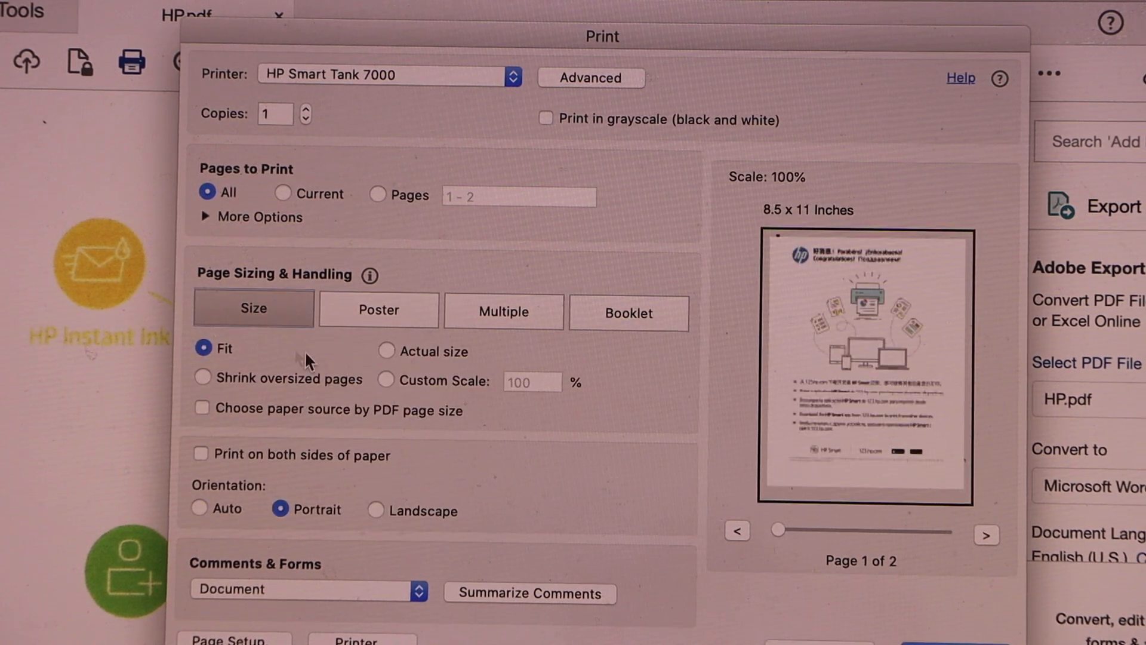
click(387, 380)
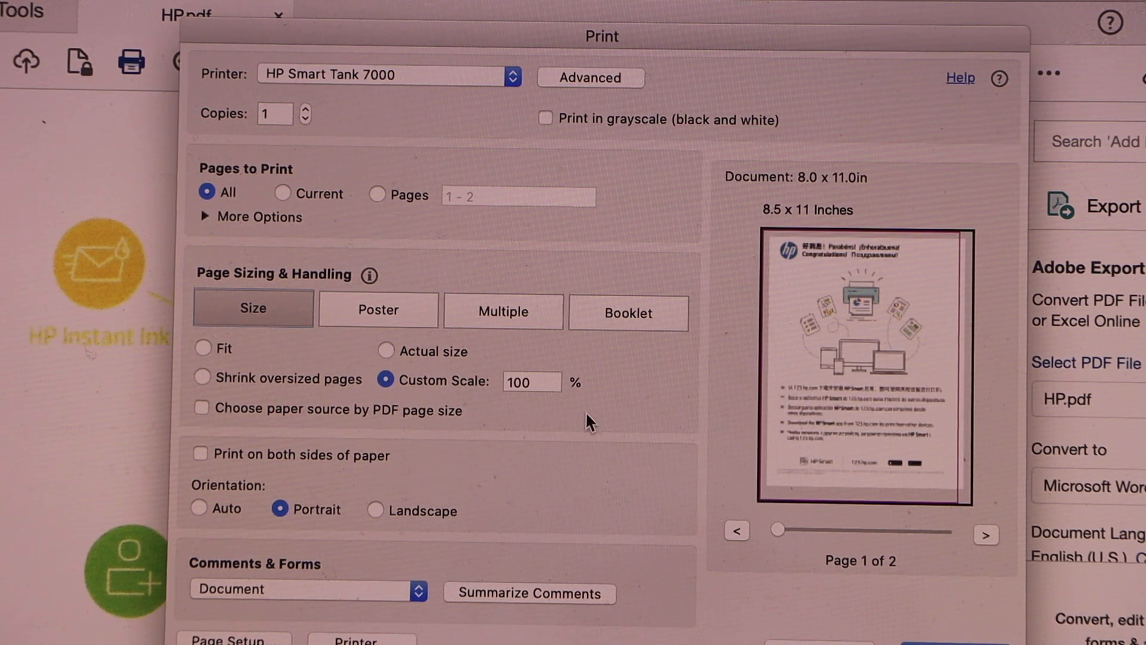
mouse_move(559, 406)
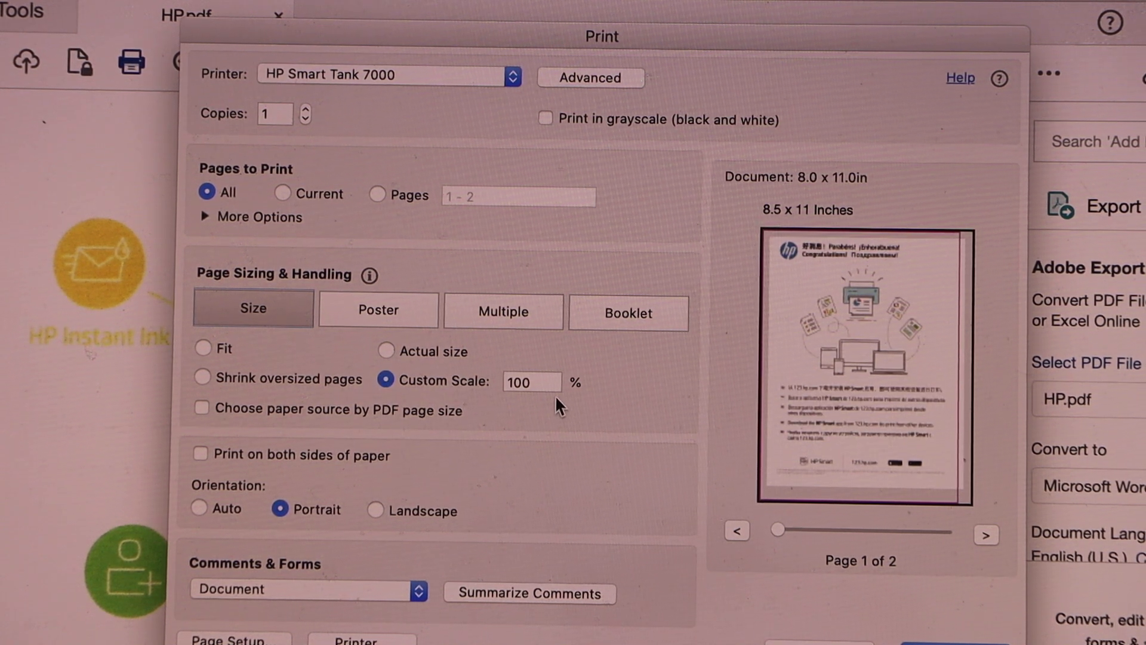
Step: Replace the custom scale value 100 with 50
click(529, 380)
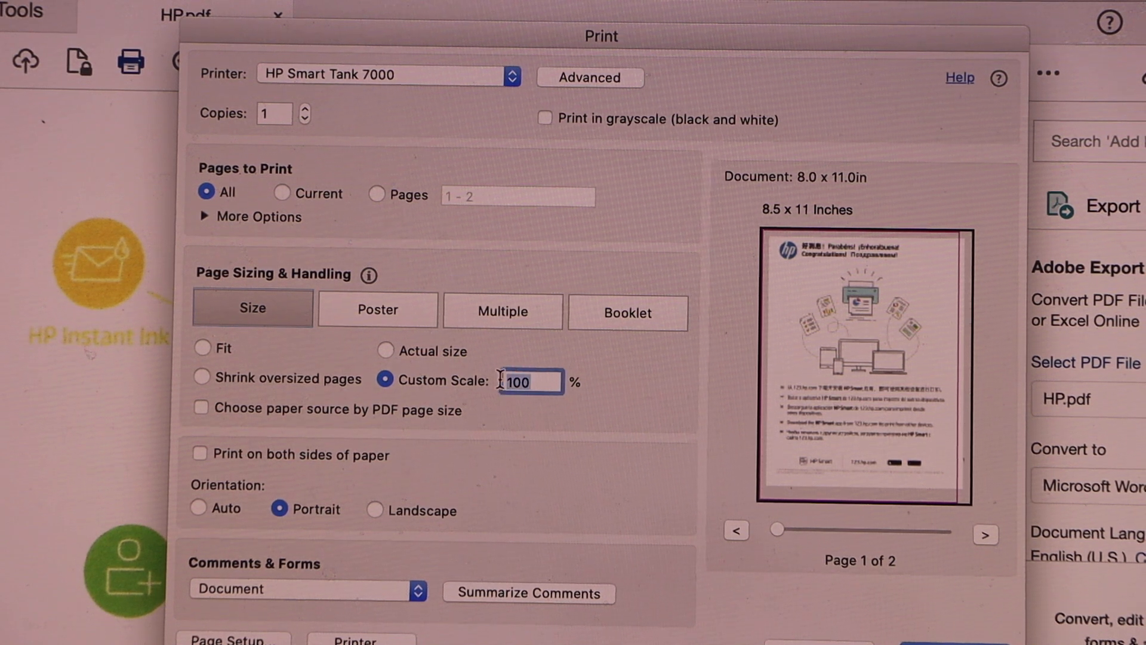
text(50)
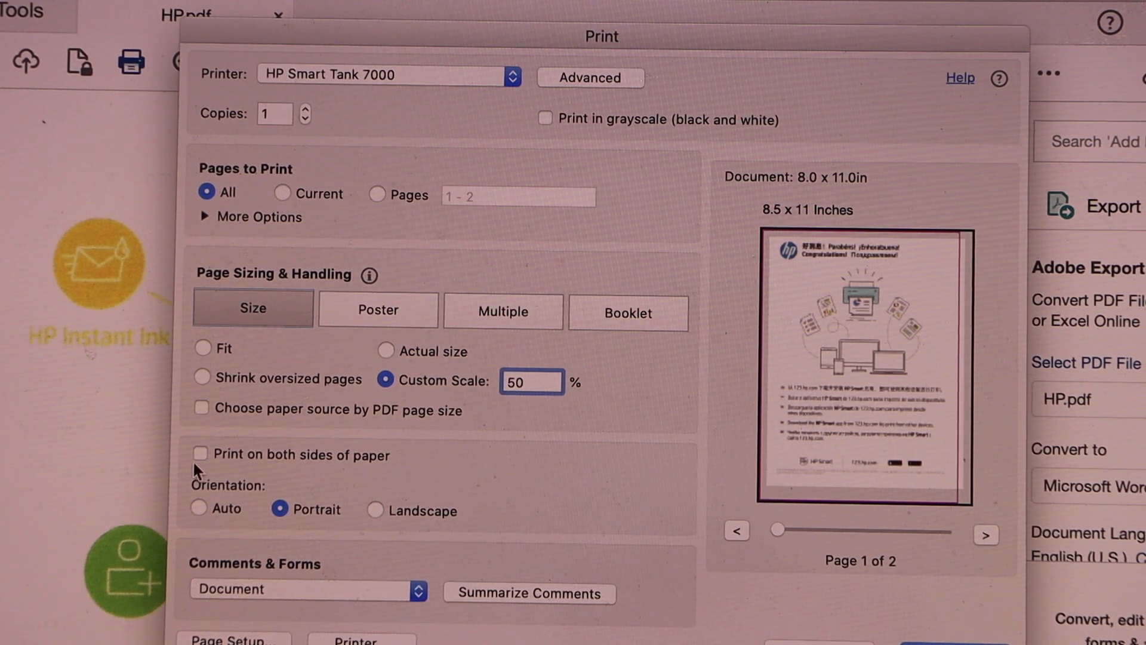
Step: Enable 'Print on both sides of paper', keeping 'Flip on long edge'
click(530, 381)
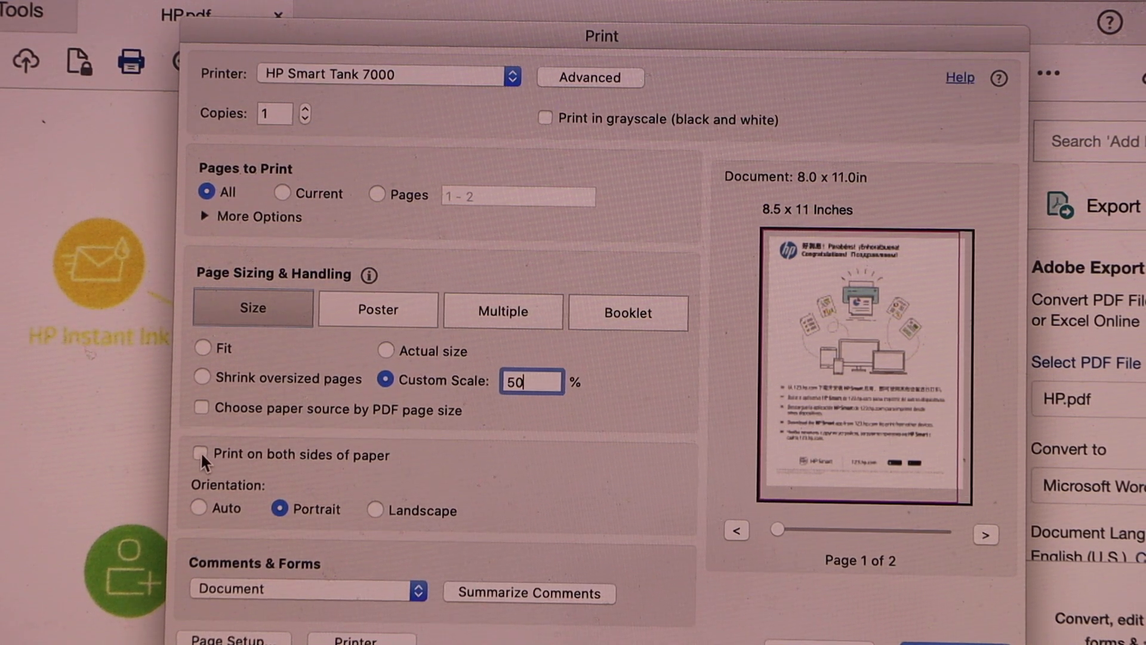
click(200, 454)
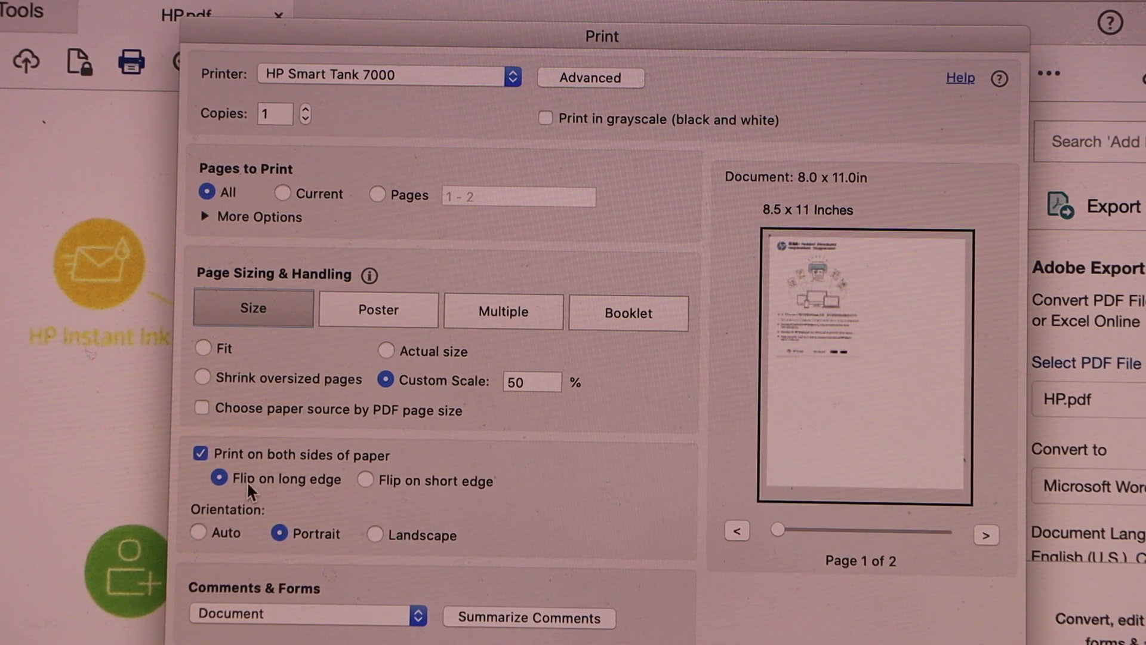
mouse_move(467, 501)
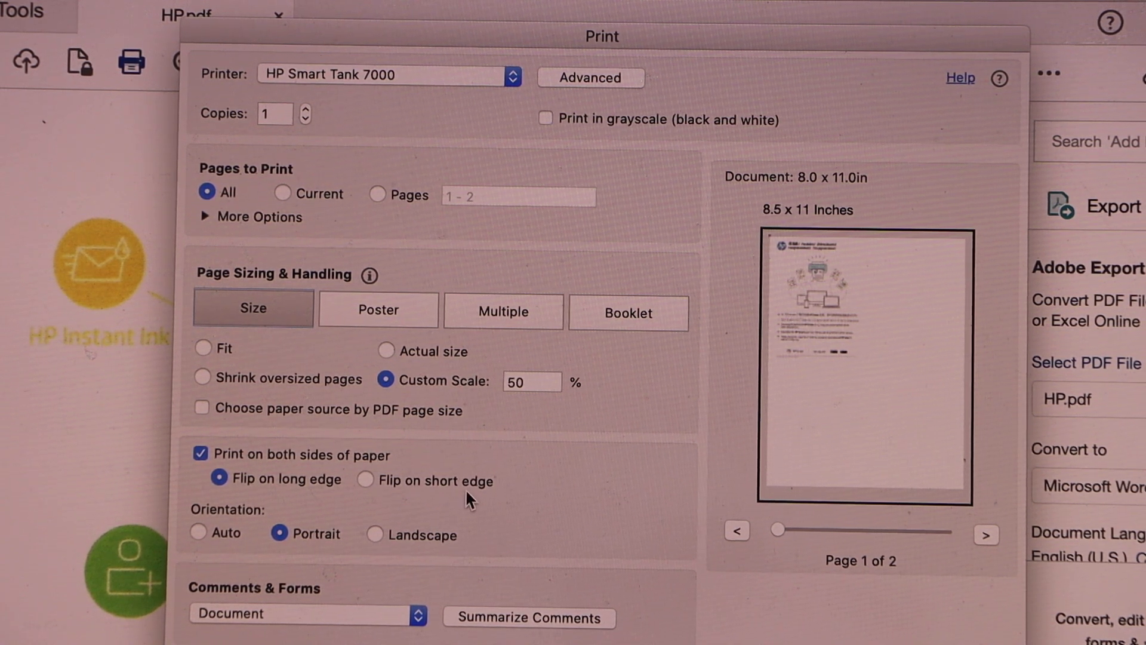